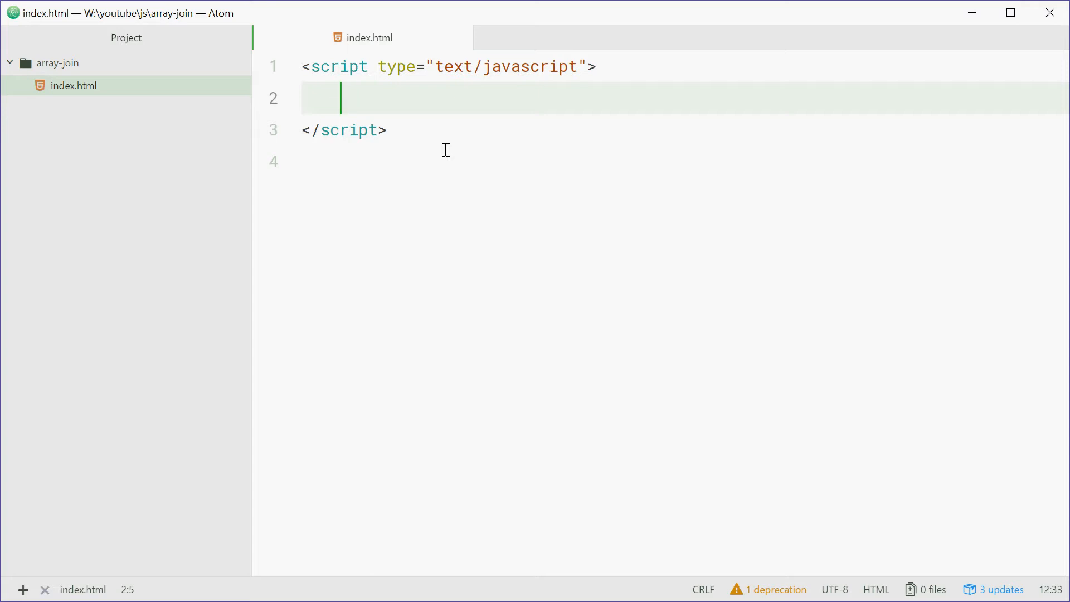
Declare const names = ["dom", "nick", "sophie"] in the script block.
{"action": "type", "text": "const names ="}
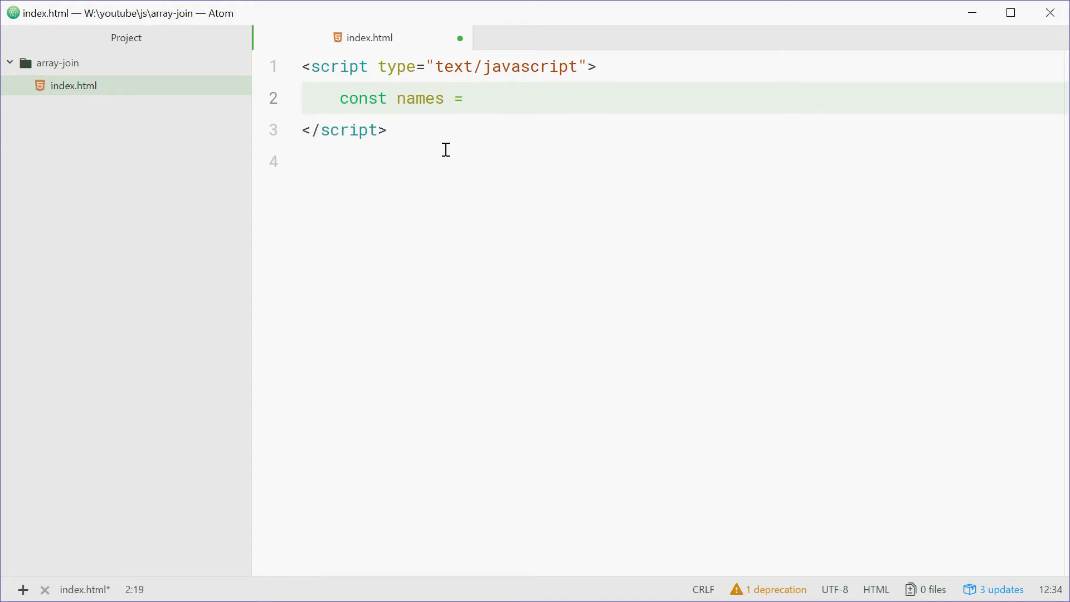
{"action": "type", "text": "[\"dom\", \"ni"}
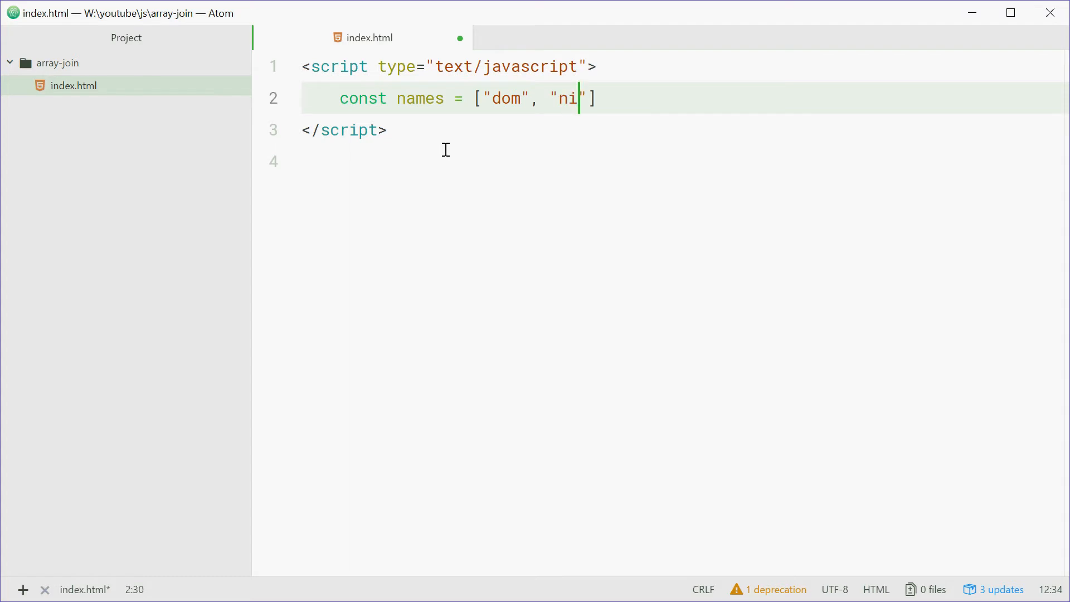
{"action": "type", "text": "ck\","}
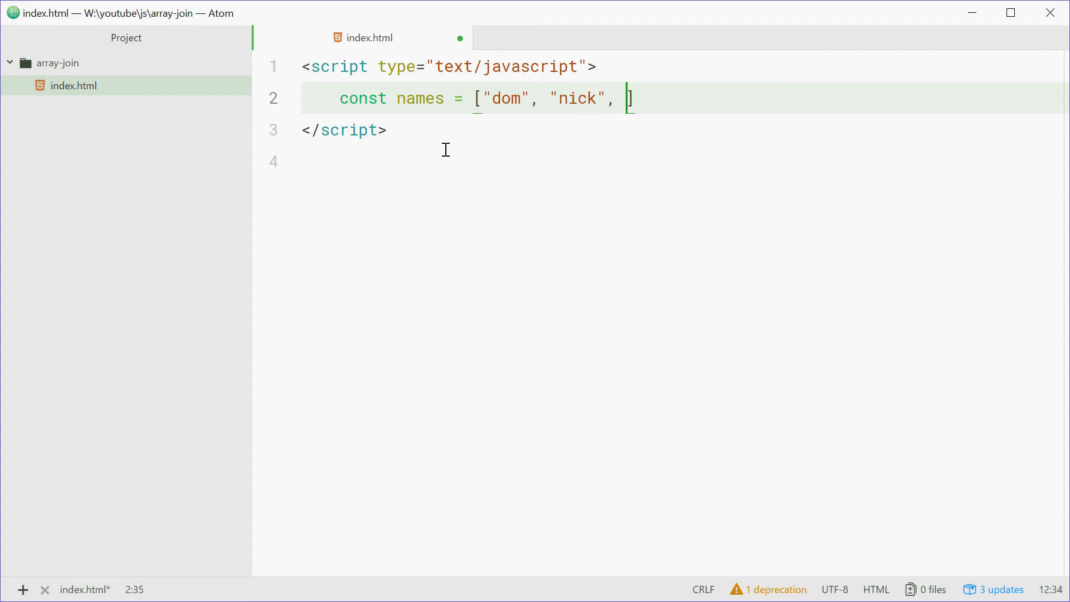
{"action": "type", "text": "\"sophie\""}
{"action": "type", "text": "// dom"}
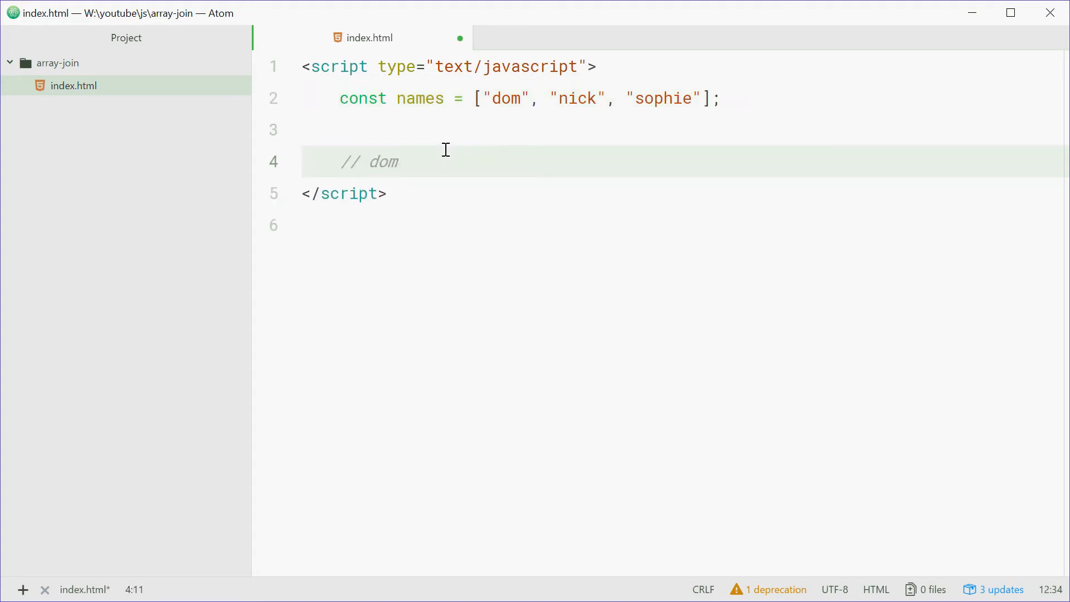
Add the comment // dom + nick + sophie below the array.
{"action": "type", "text": "+ nick +"}
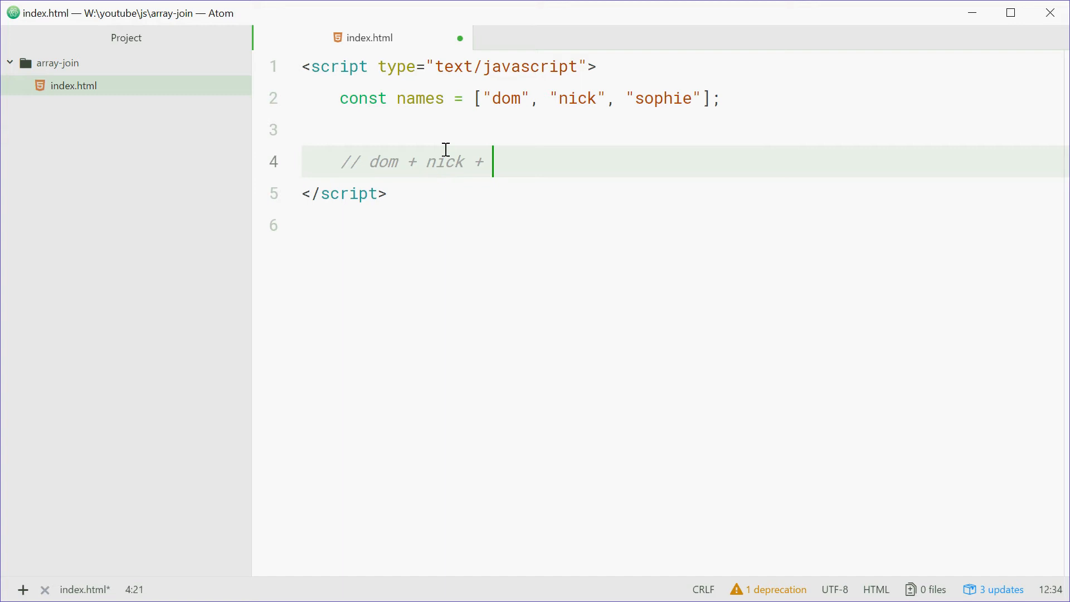
{"action": "type", "text": "sophie"}
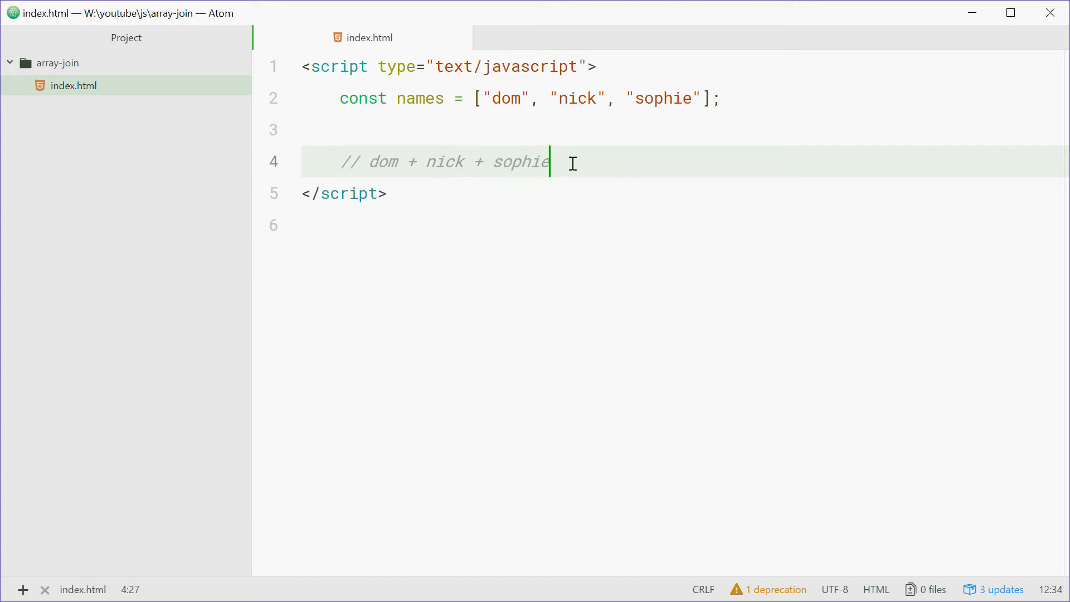
{"action": "left_click", "coordinate": [343, 161]}
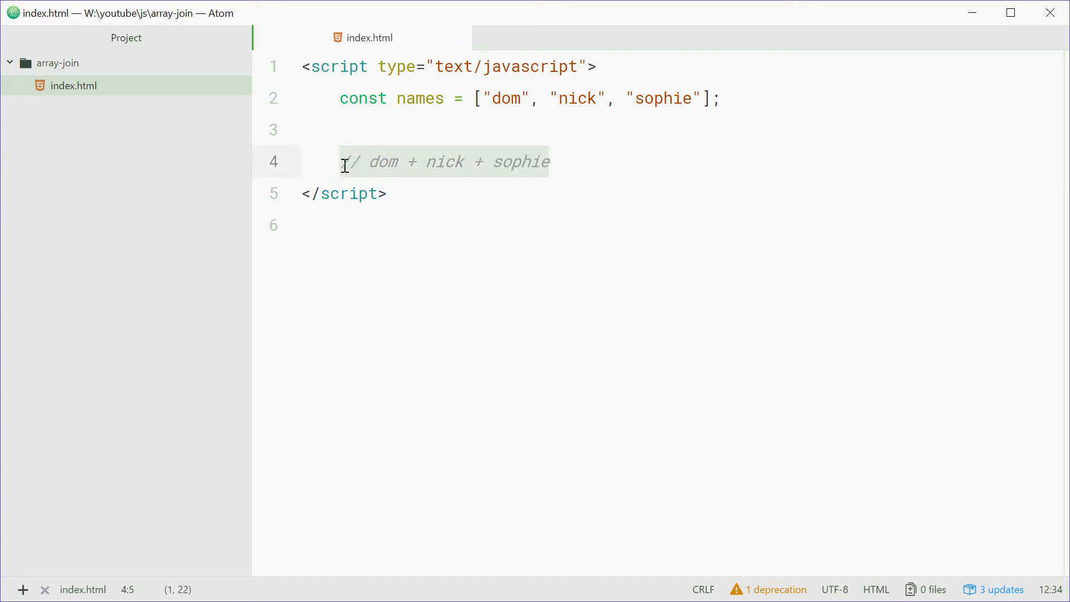
{"action": "left_click", "coordinate": [416, 162]}
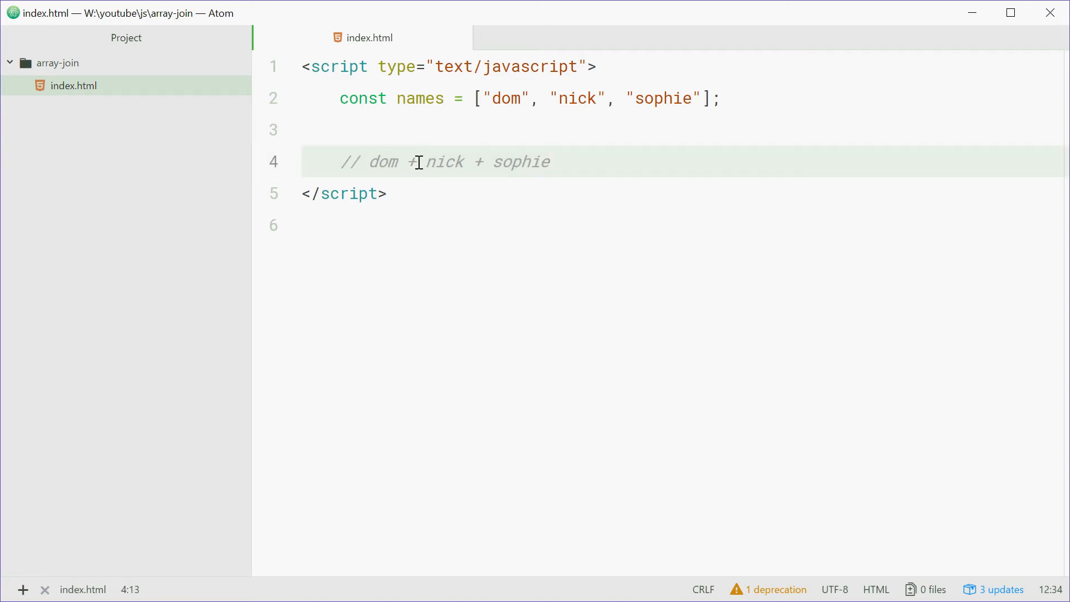
Write names.join(" + "); on a new line beneath the comment.
{"action": "type", "text": "name"}
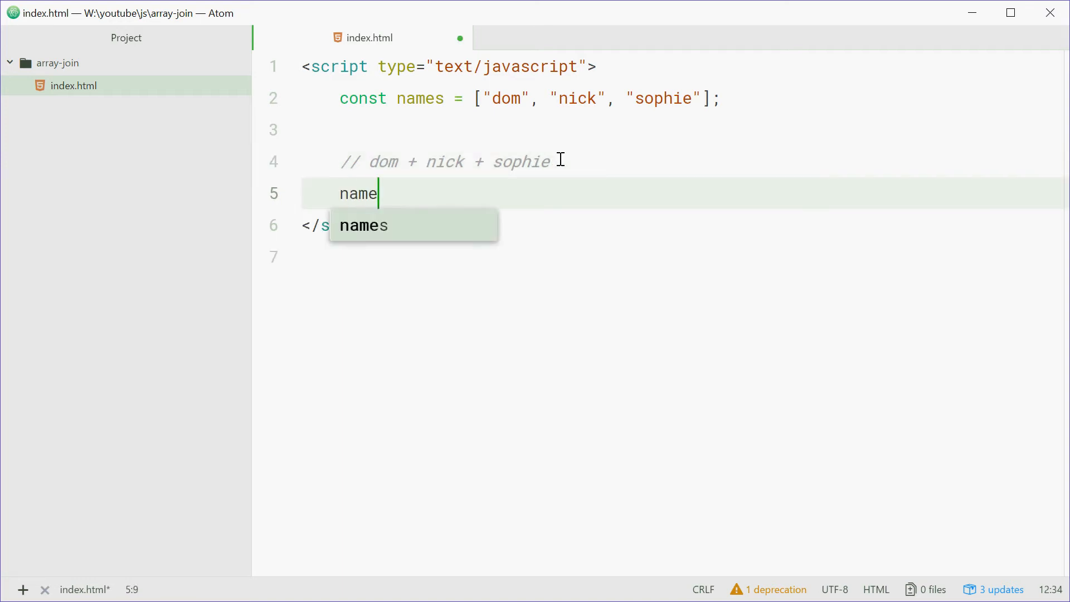
{"action": "type", "text": "s.join"}
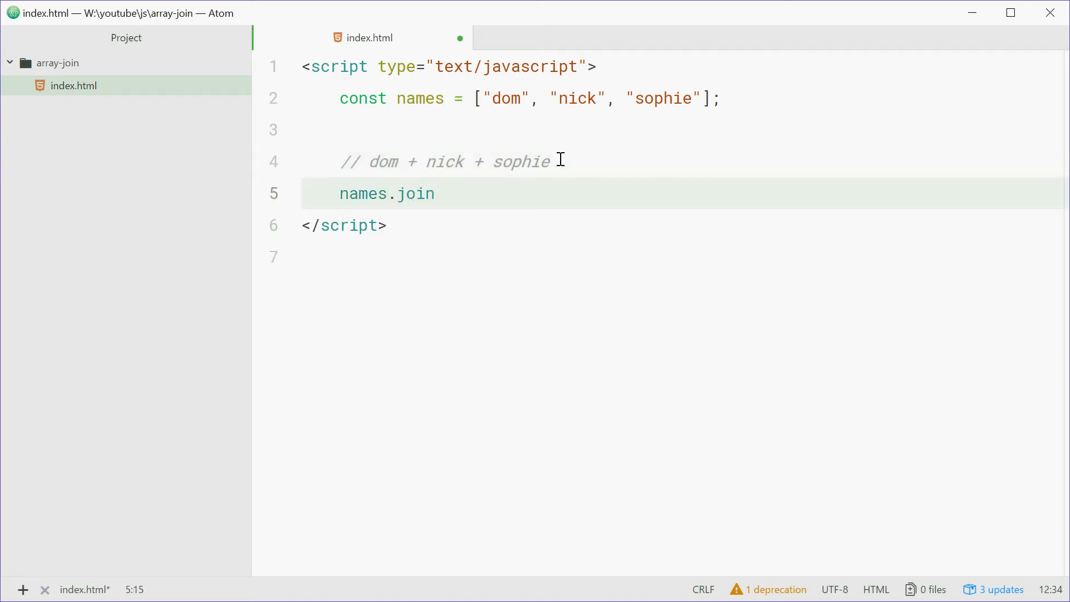
{"action": "type", "text": "(\" \")"}
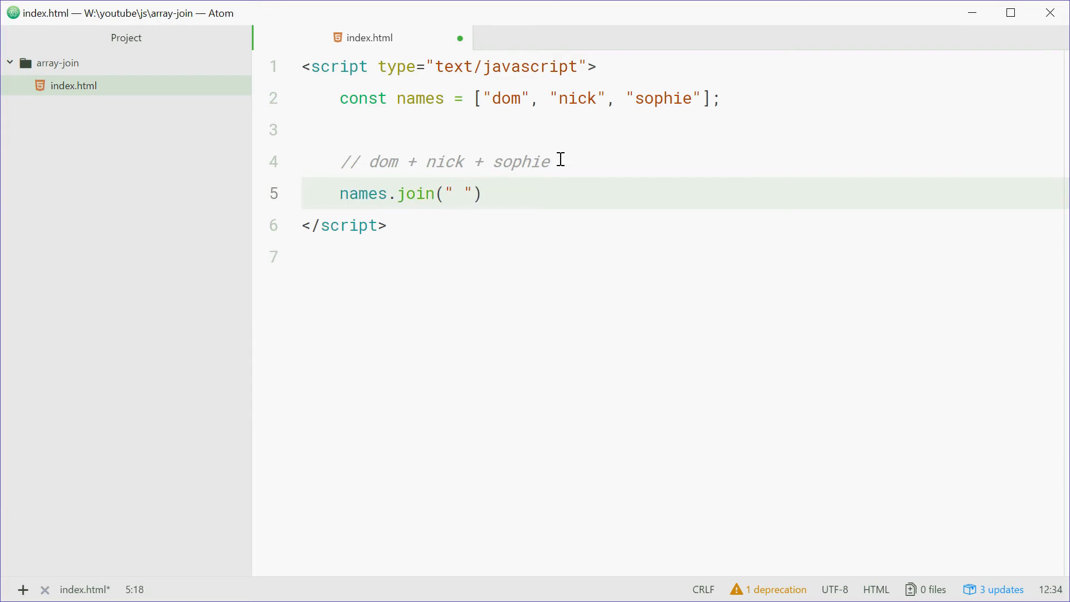
{"action": "type", "text": "+"}
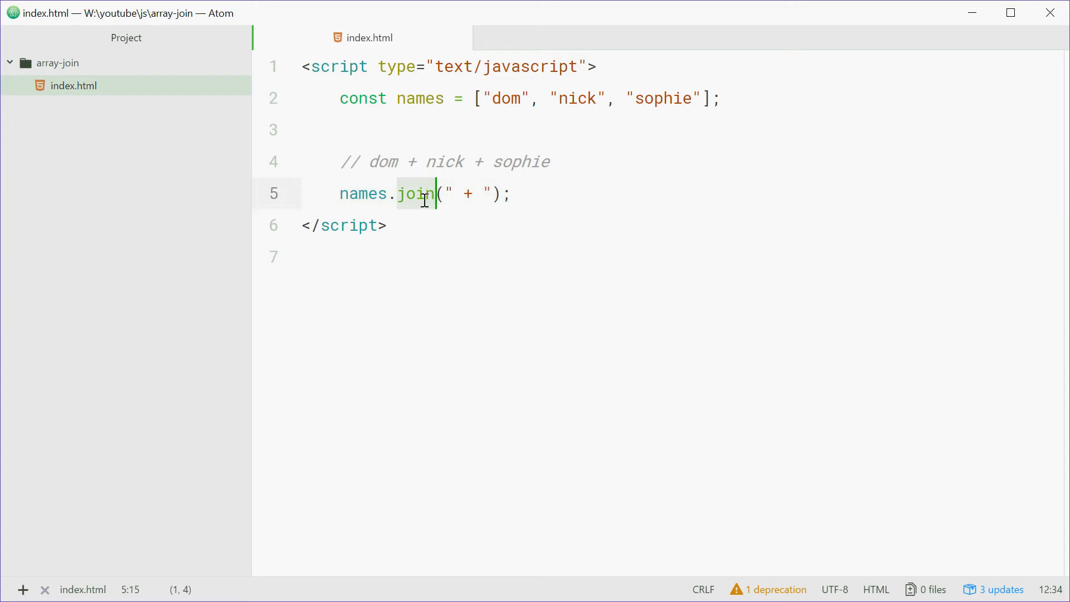
{"action": "left_click", "coordinate": [423, 162]}
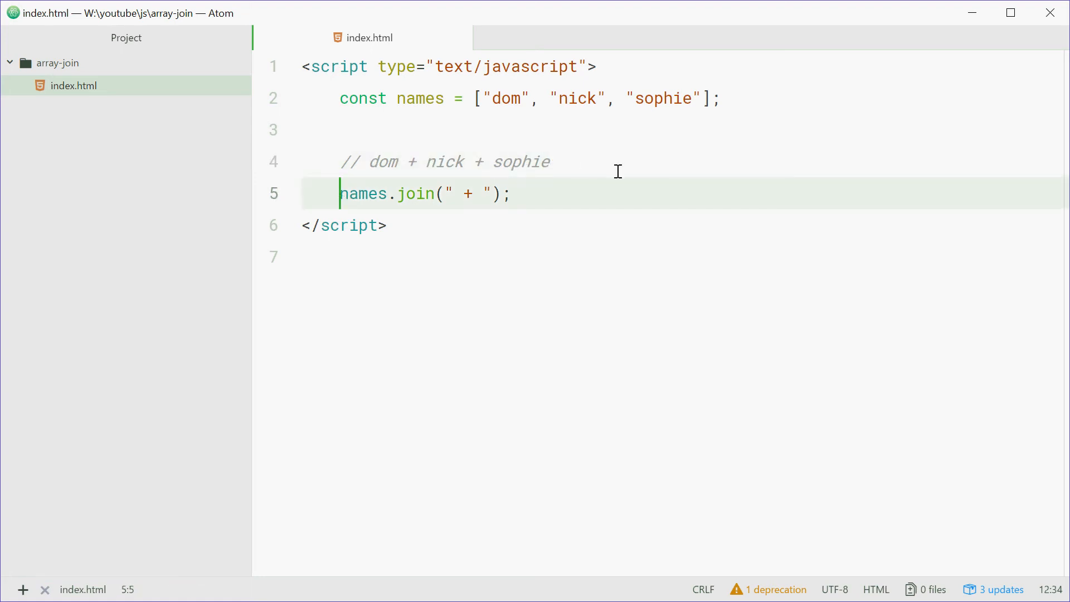
Prefix the join line with let stringConversion =.
{"action": "type", "text": "let"}
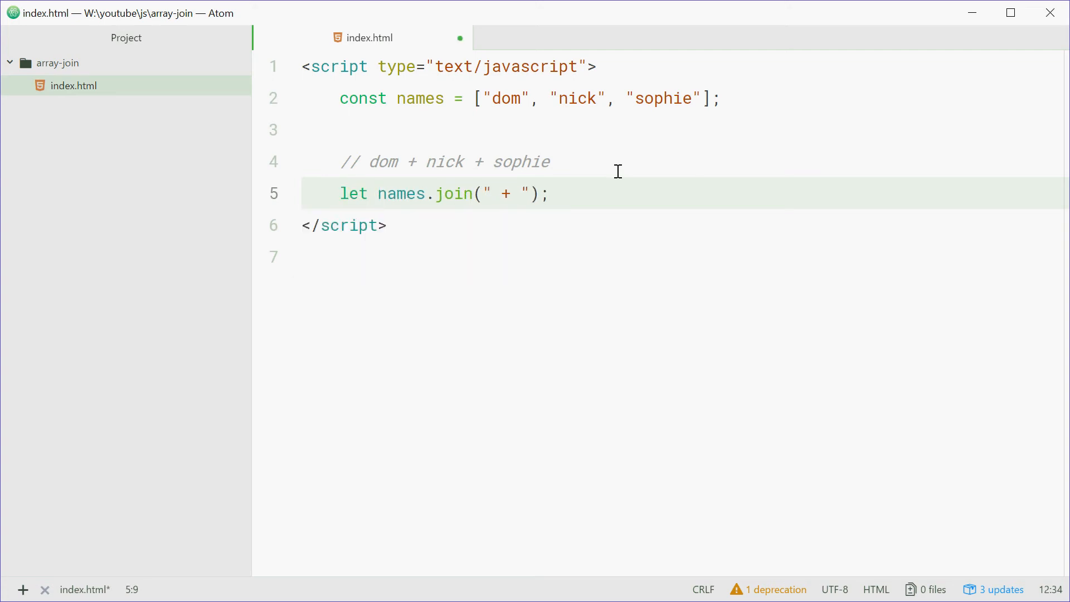
{"action": "type", "text": "string"}
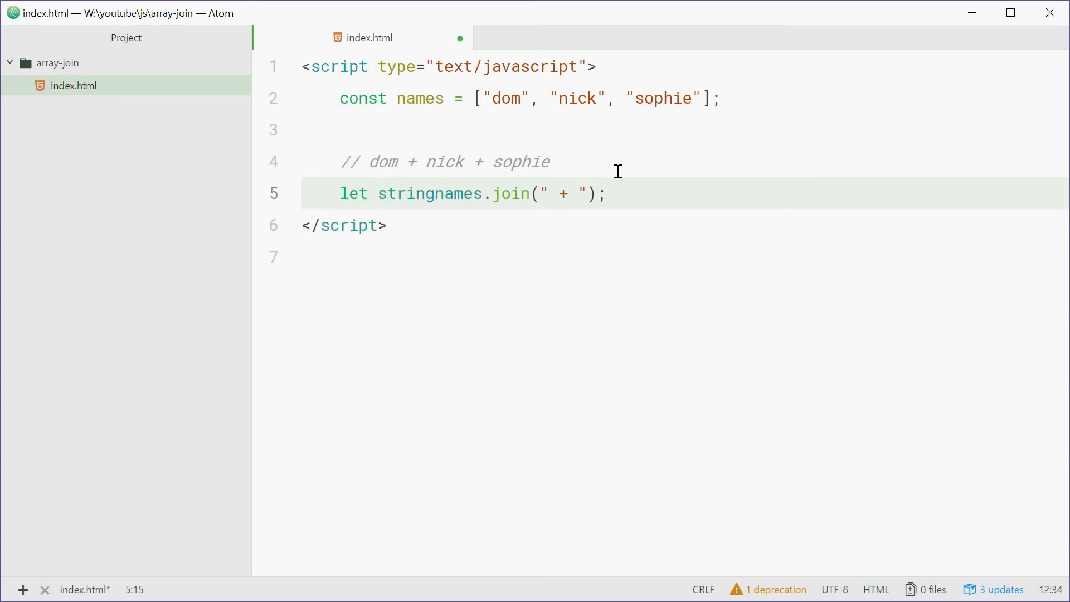
{"action": "type", "text": "Conversion ="}
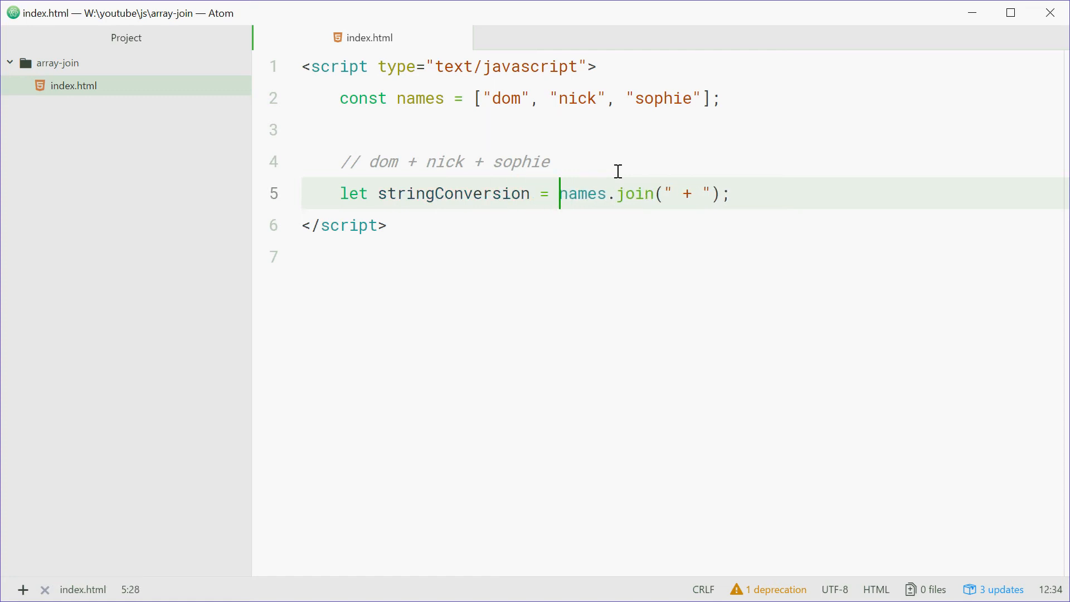
Add console.log(stringConversion); on a new line.
{"action": "left_click", "coordinate": [765, 196]}
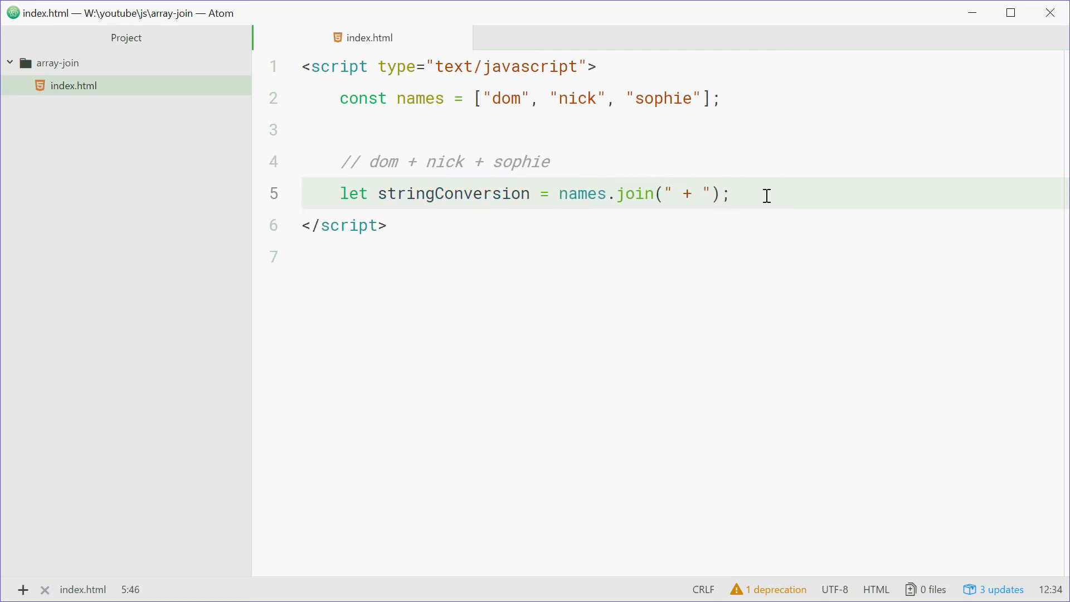
{"action": "type", "text": "console.log(st);"}
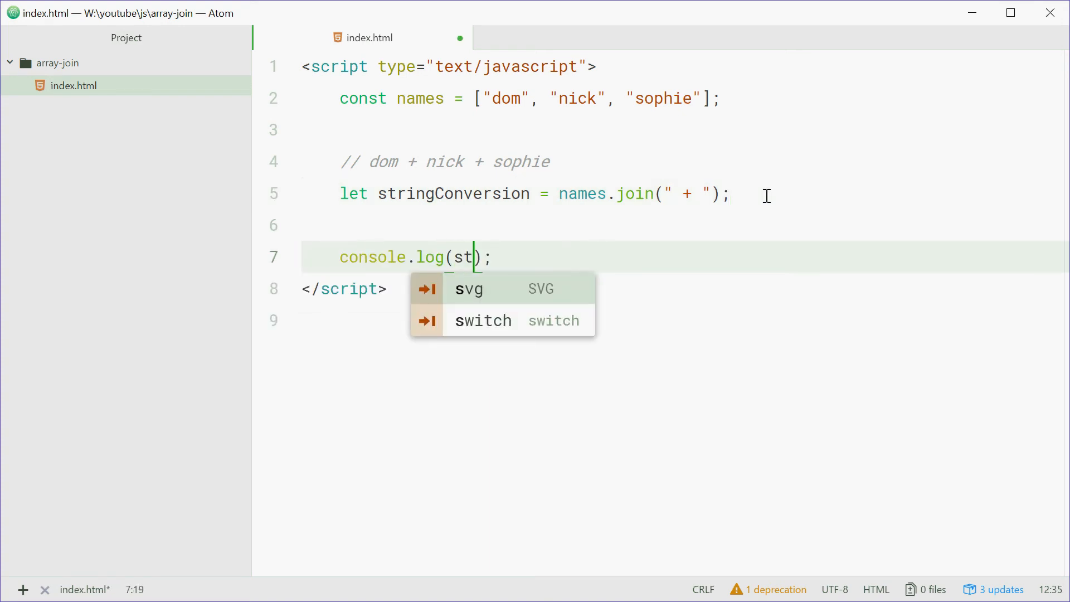
{"action": "type", "text": "ringConversion"}
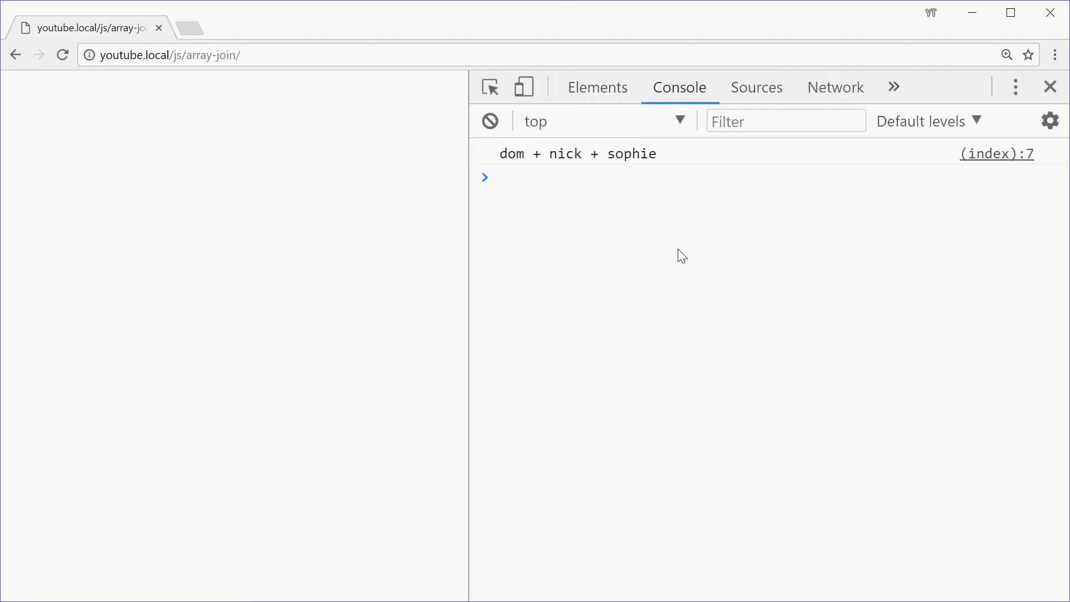
{"action": "mouse_move", "coordinate": [482, 305]}
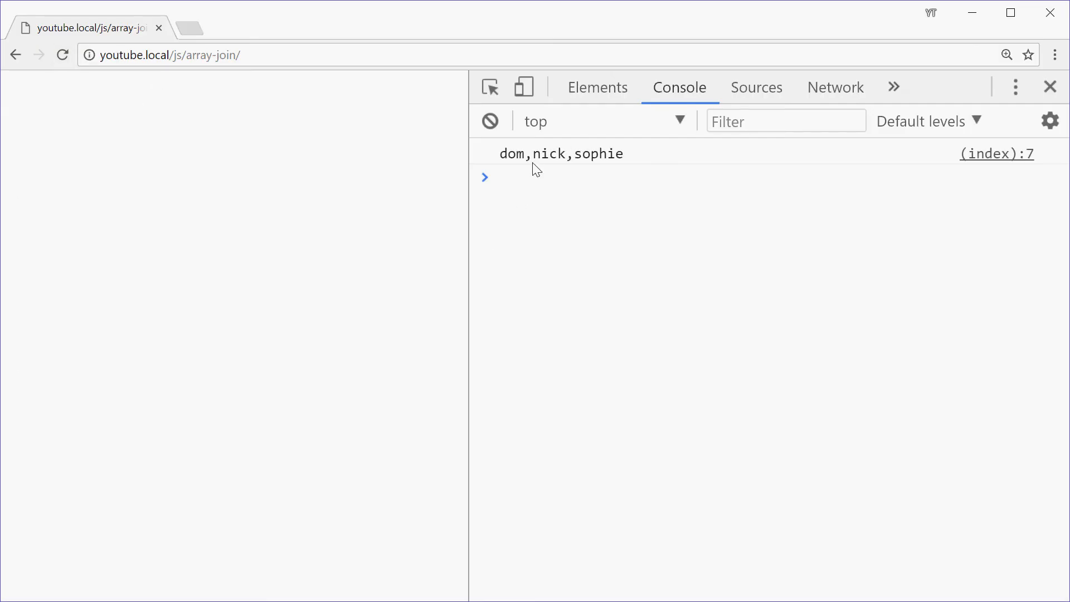
{"action": "mouse_move", "coordinate": [672, 346]}
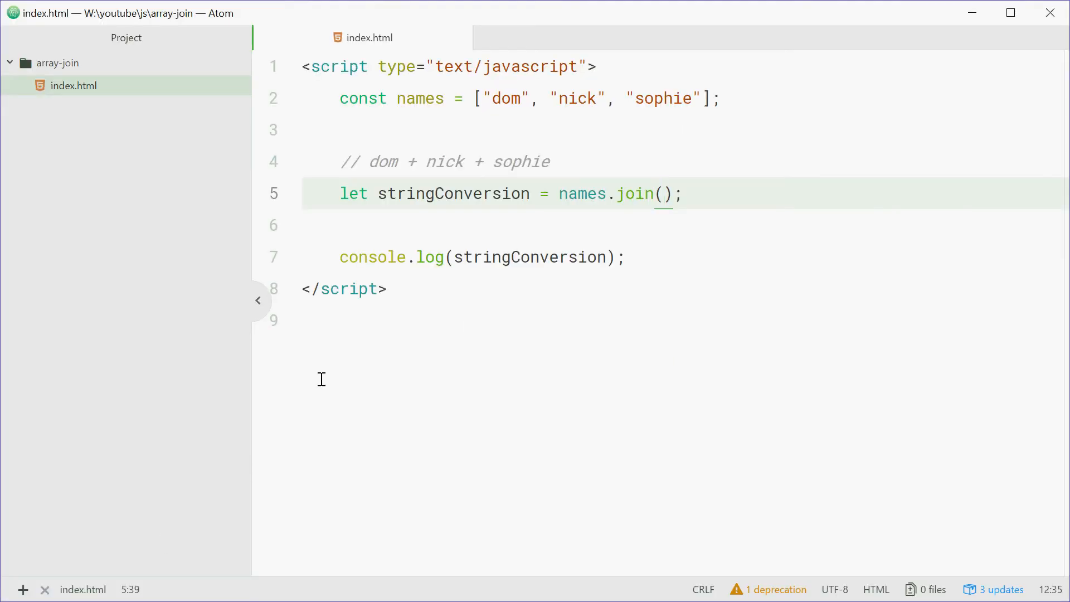
Back in Atom, place the cursor inside the empty names.join() parentheses.
{"action": "left_click", "coordinate": [662, 194]}
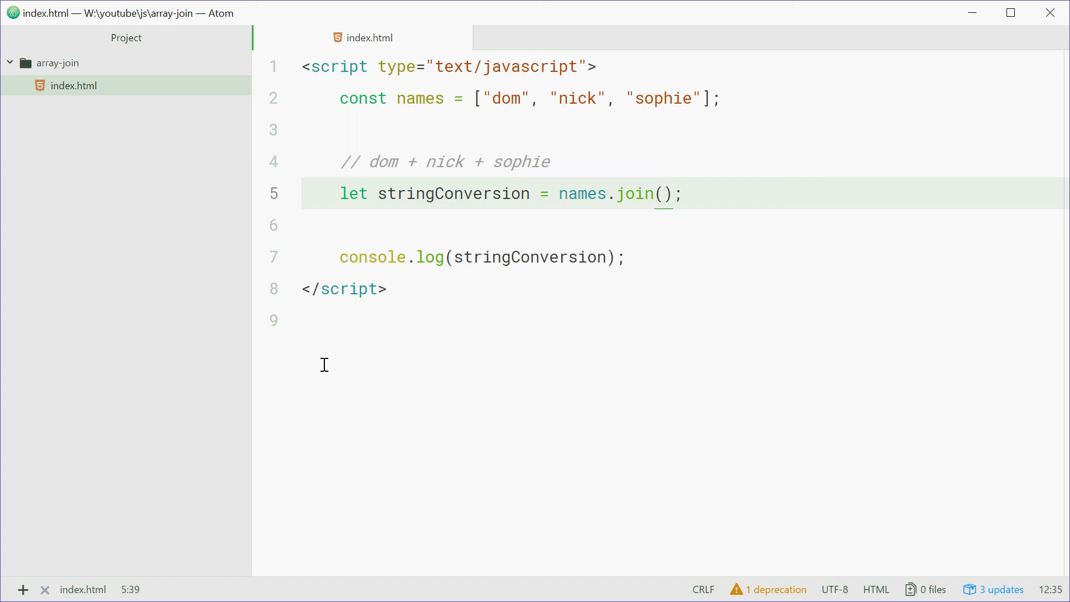
{"action": "left_click", "coordinate": [661, 194]}
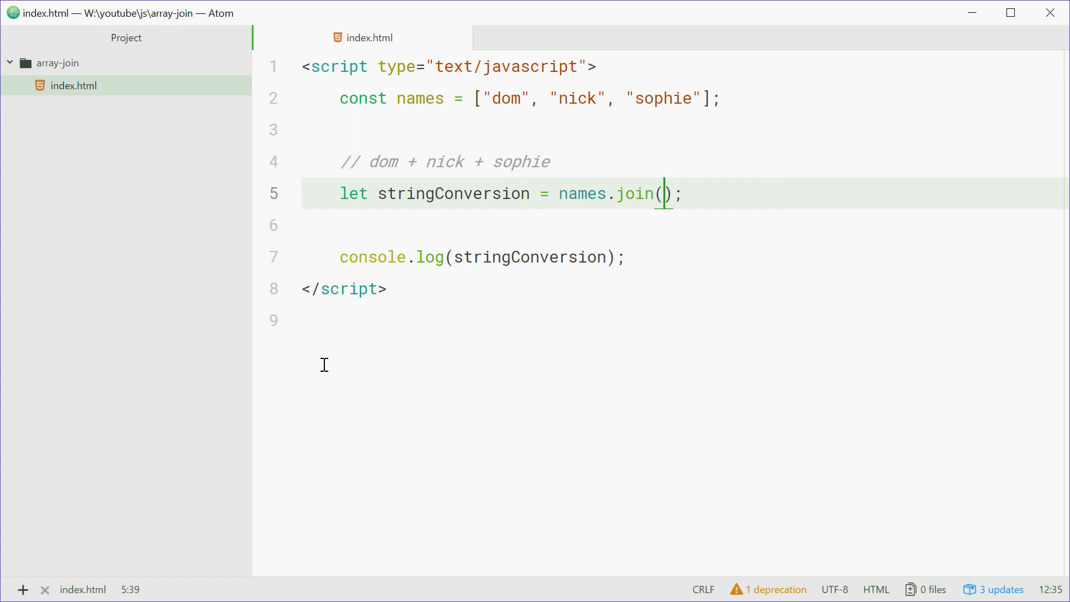